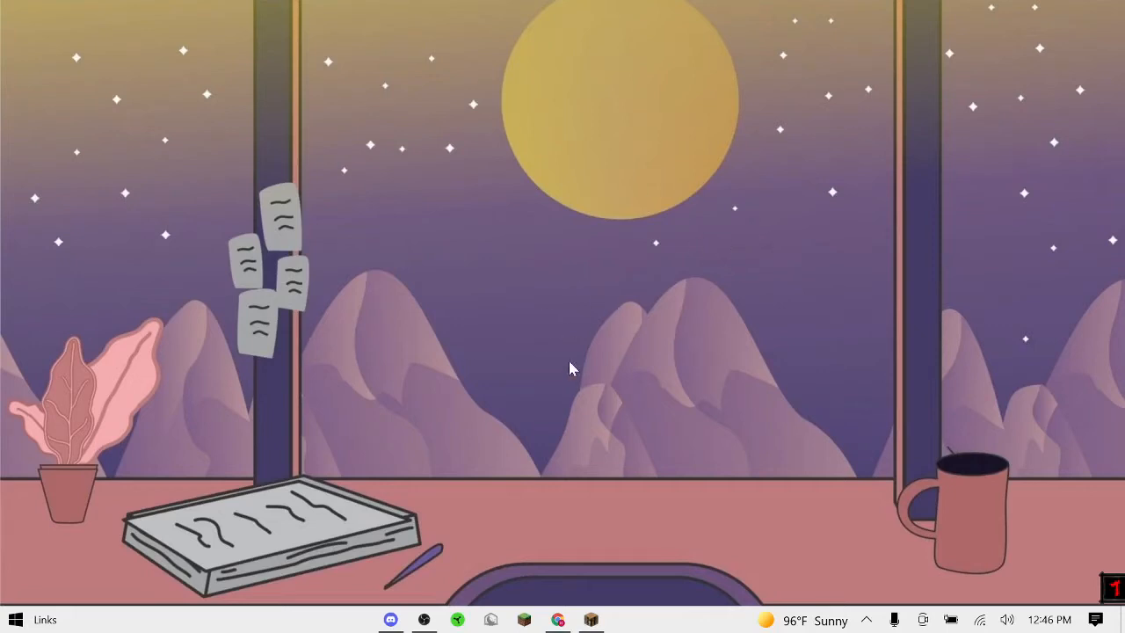
pyautogui.moveTo(556, 319)
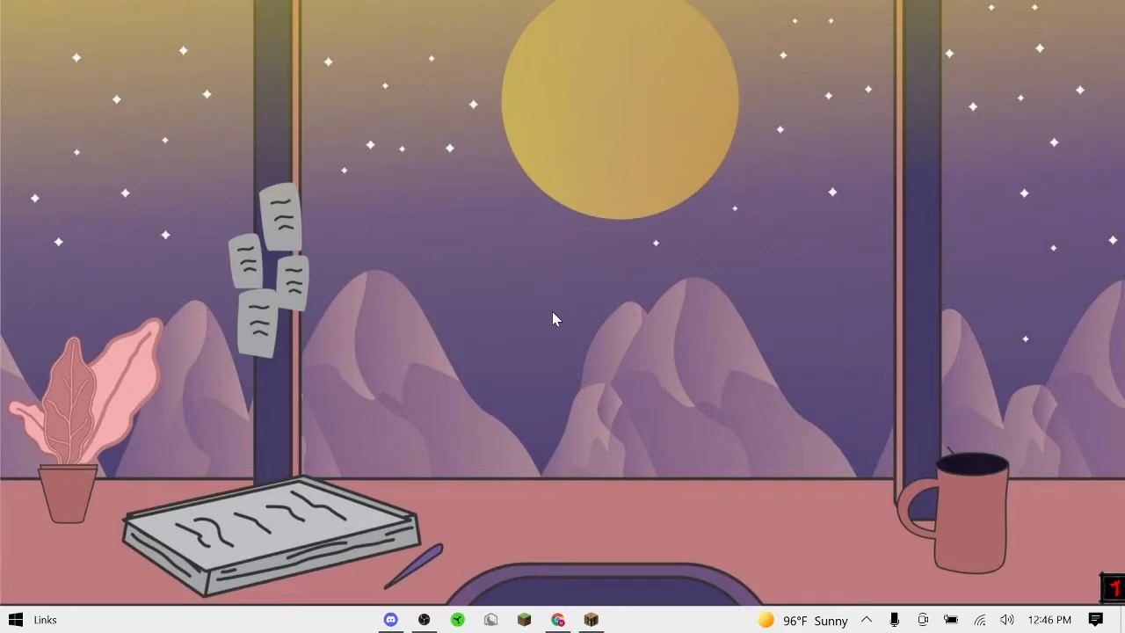
pyautogui.moveTo(626, 284)
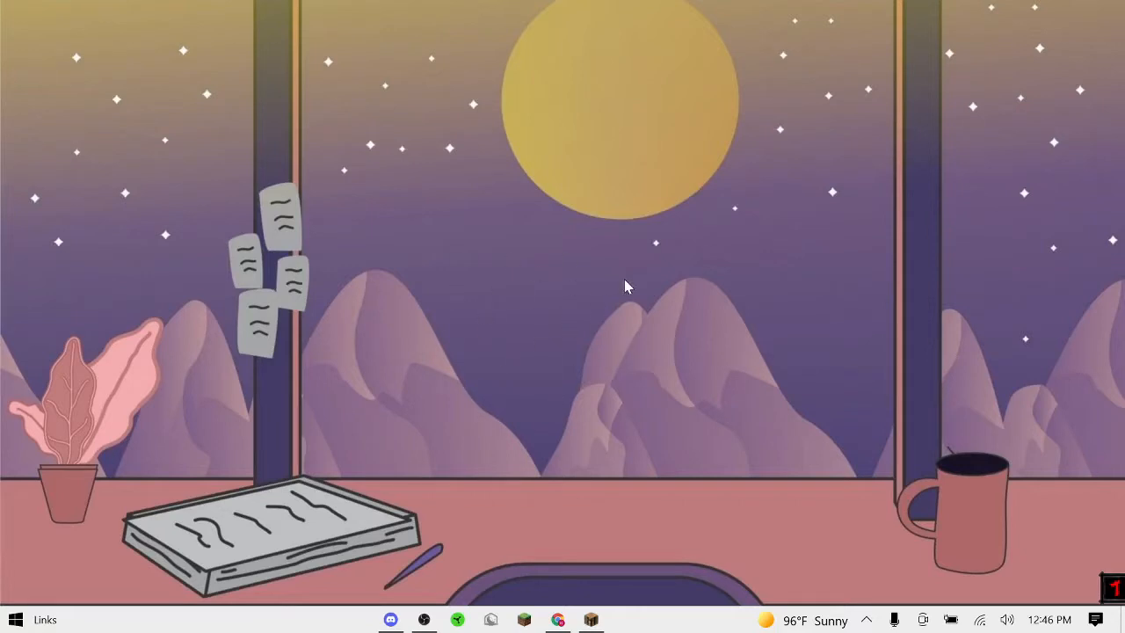
pyautogui.moveTo(601, 282)
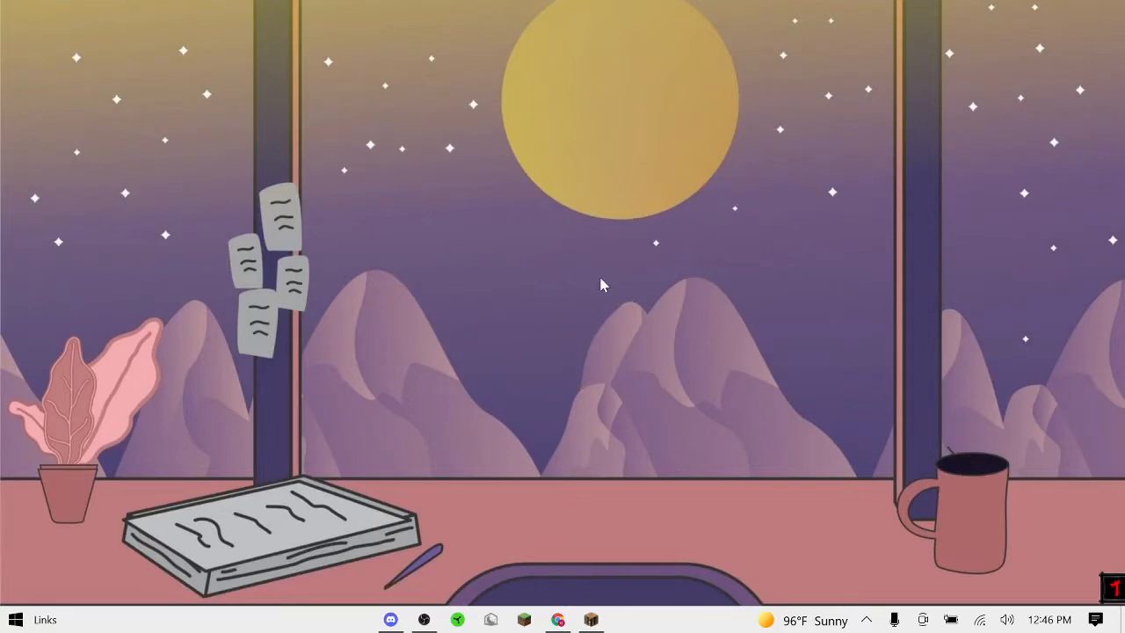
pyautogui.moveTo(689, 262)
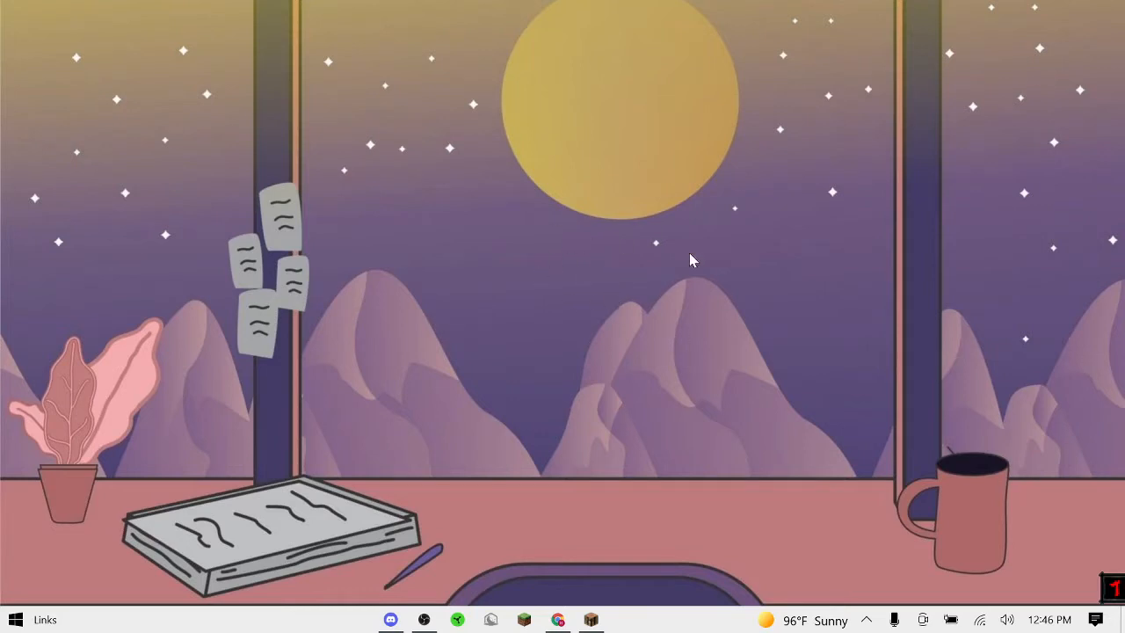
pyautogui.moveTo(633, 294)
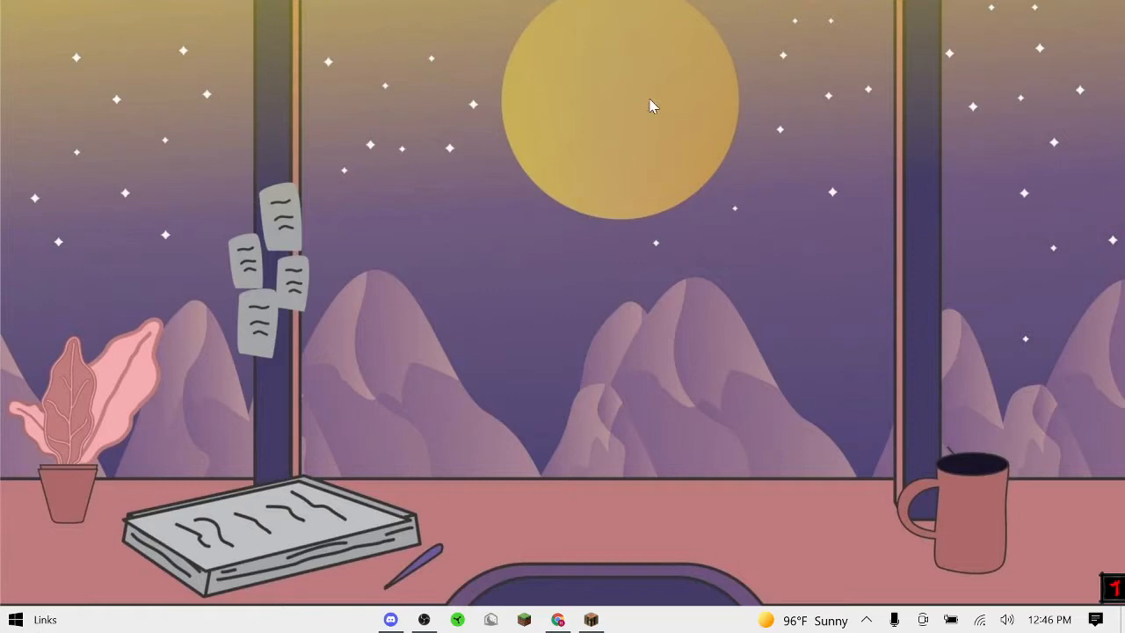
pyautogui.moveTo(235, 330)
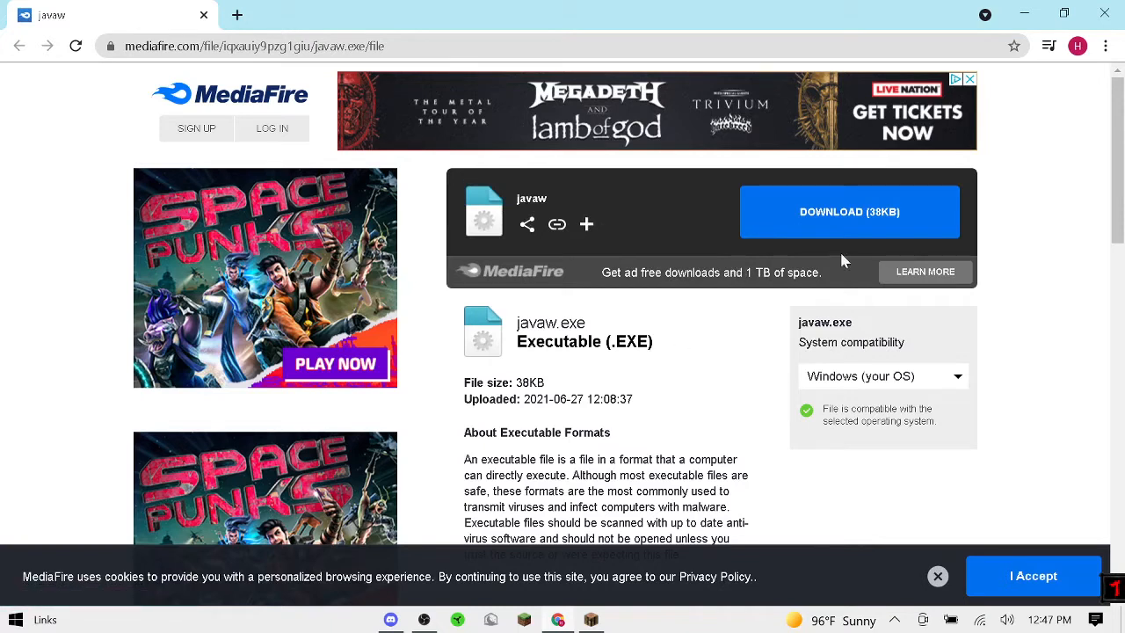
pyautogui.moveTo(843, 218)
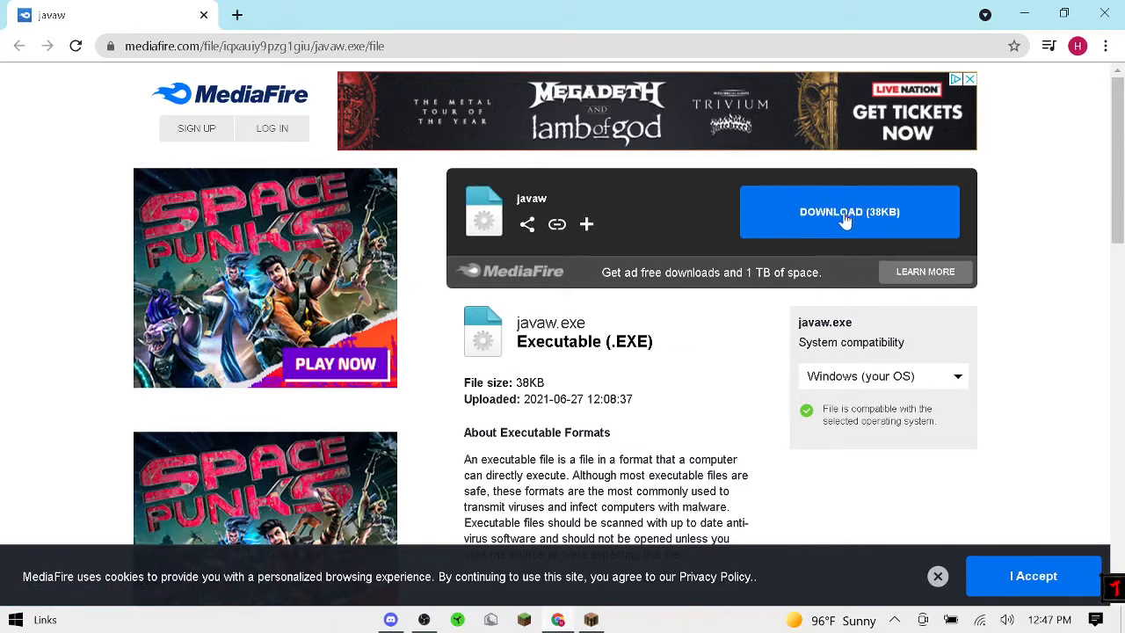
pyautogui.moveTo(807, 239)
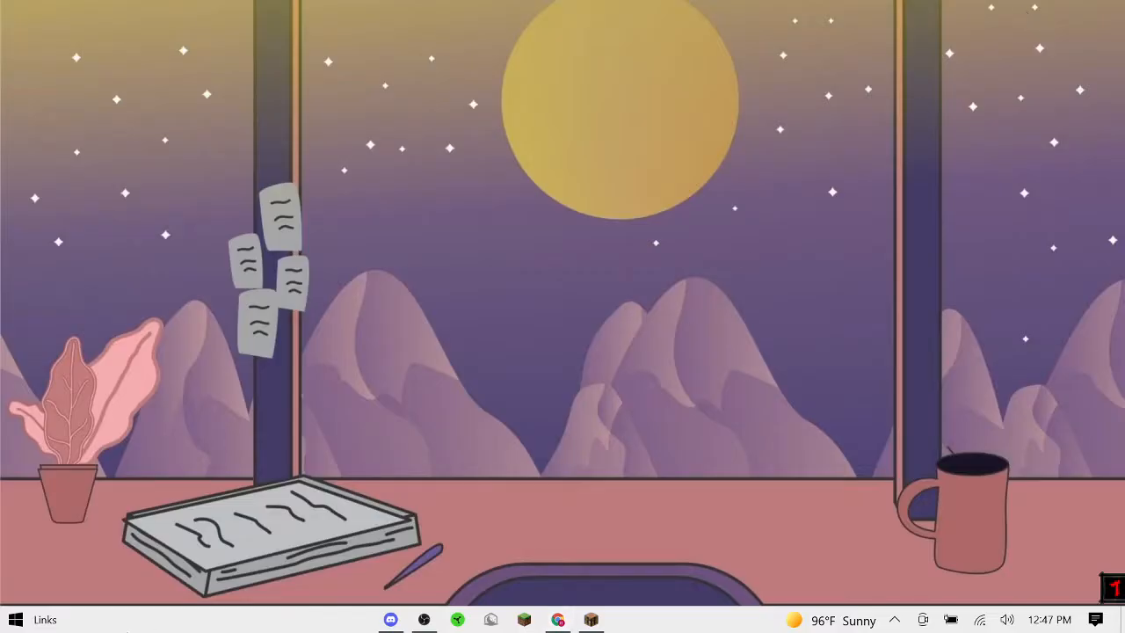
pyautogui.moveTo(120, 584)
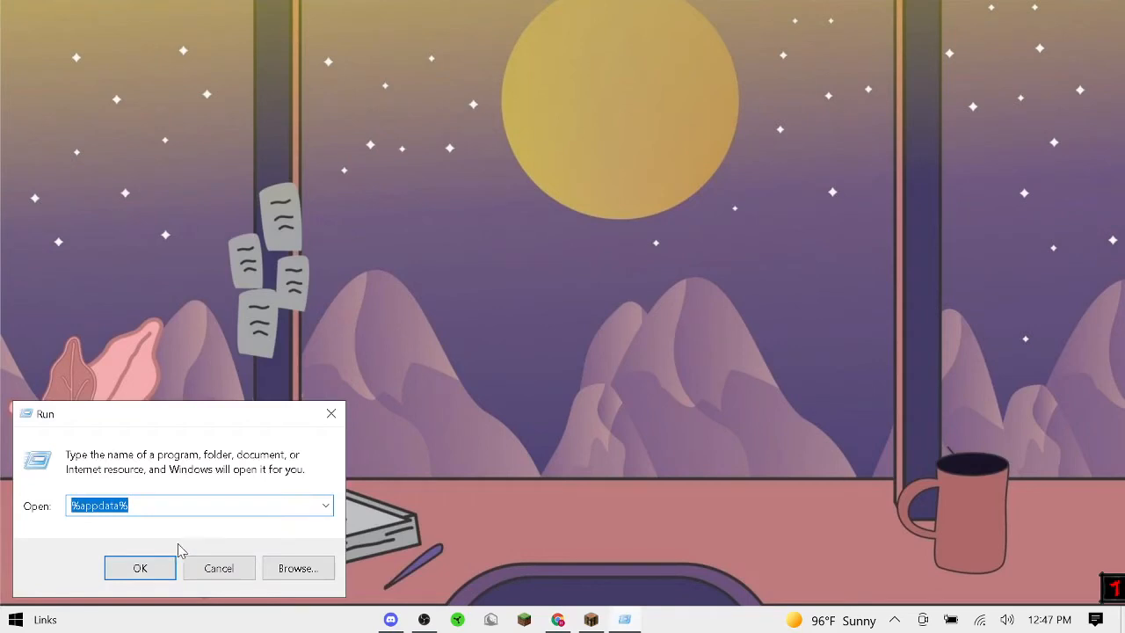
# Run '.Lunar' to show the .lunarclient folder with jre, logs and settings
pyautogui.write('.Lunar')
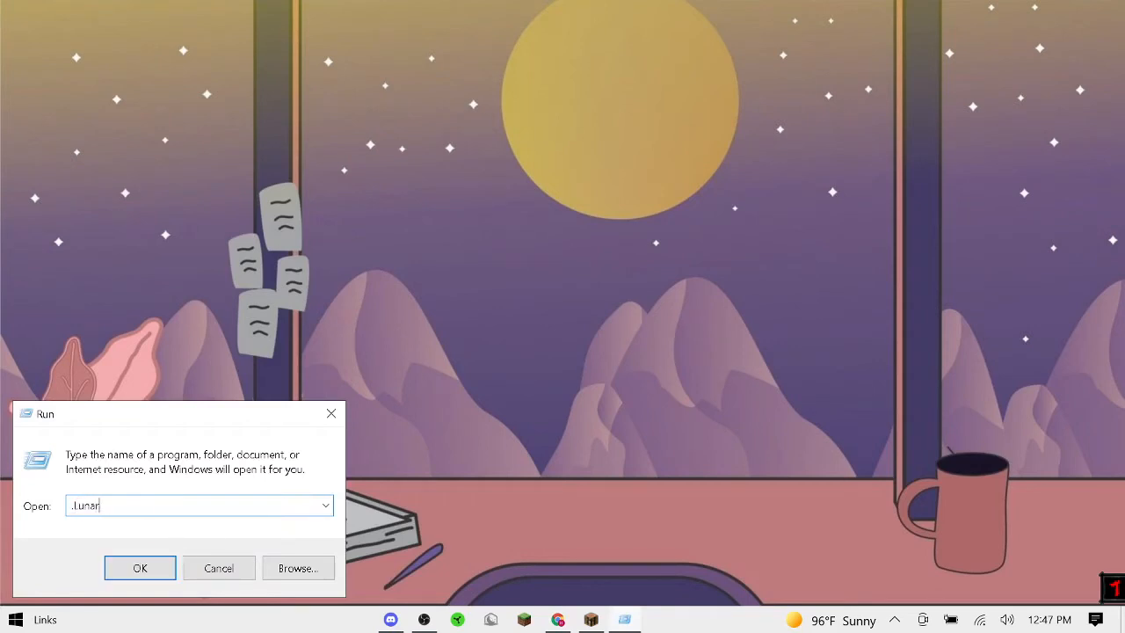
pyautogui.click(139, 566)
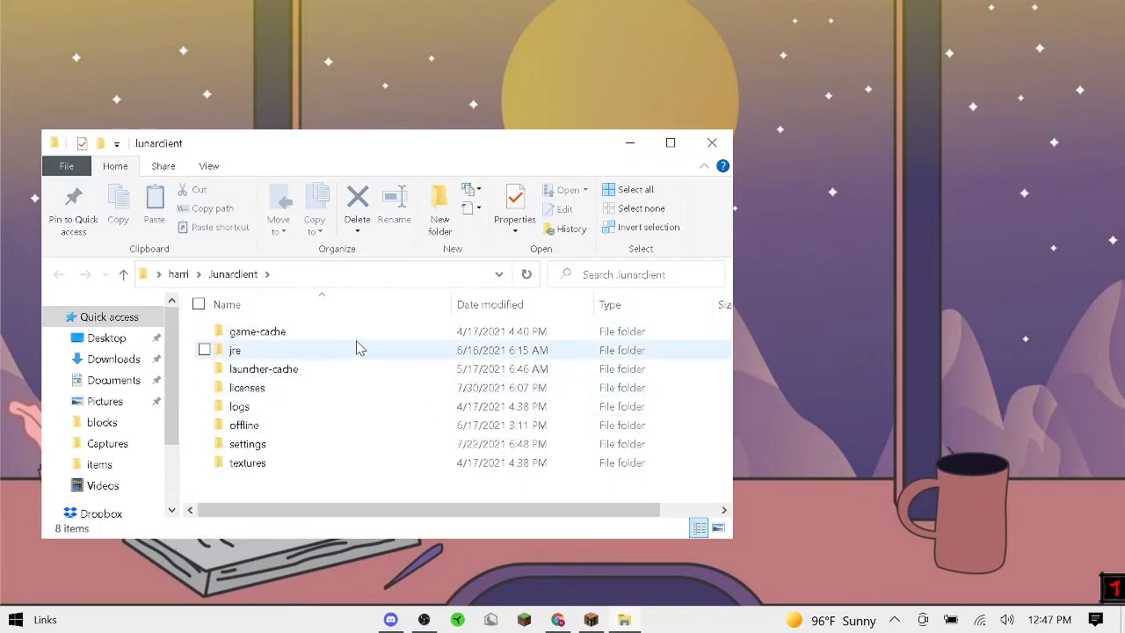
# Navigate jre > zulu16 > bin to its application extensions, then close Explorer
pyautogui.doubleClick(235, 349)
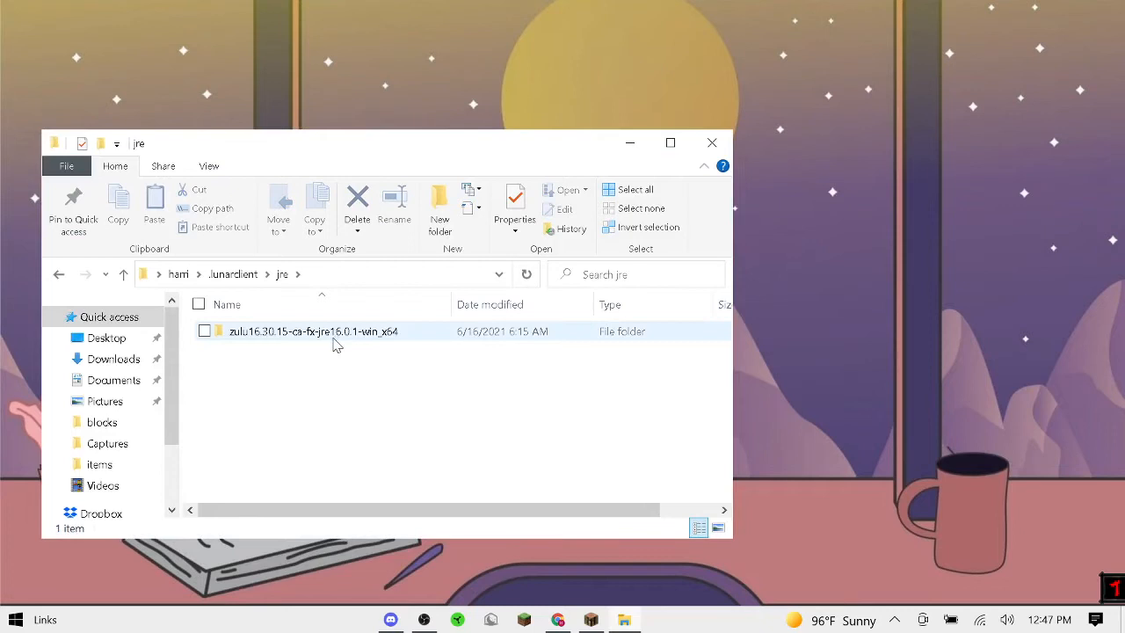
pyautogui.doubleClick(313, 330)
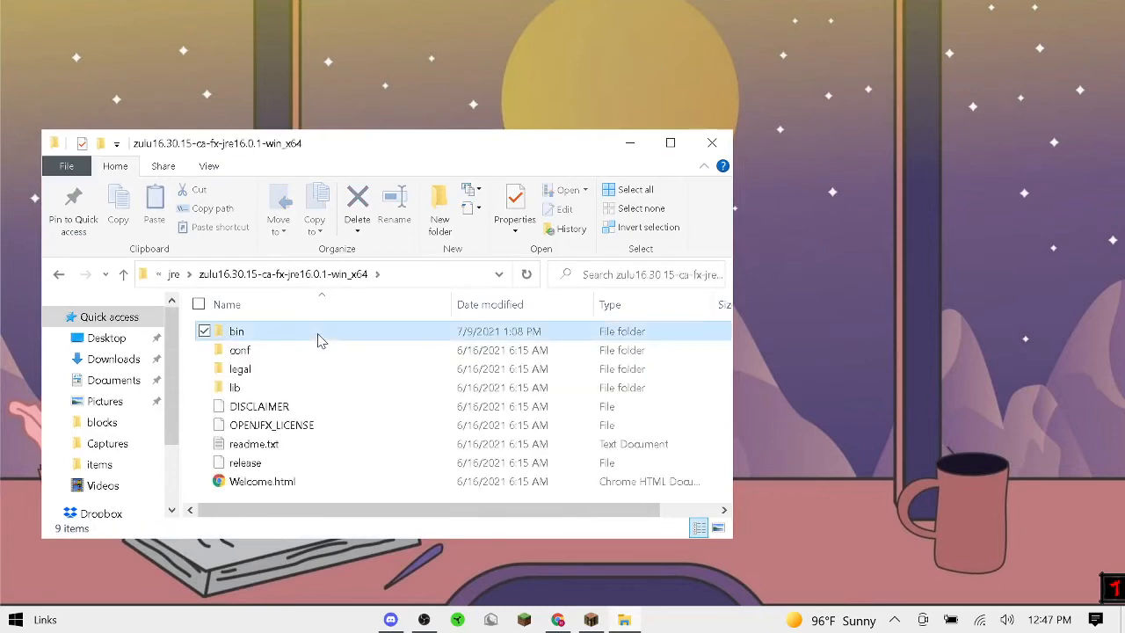
pyautogui.doubleClick(236, 330)
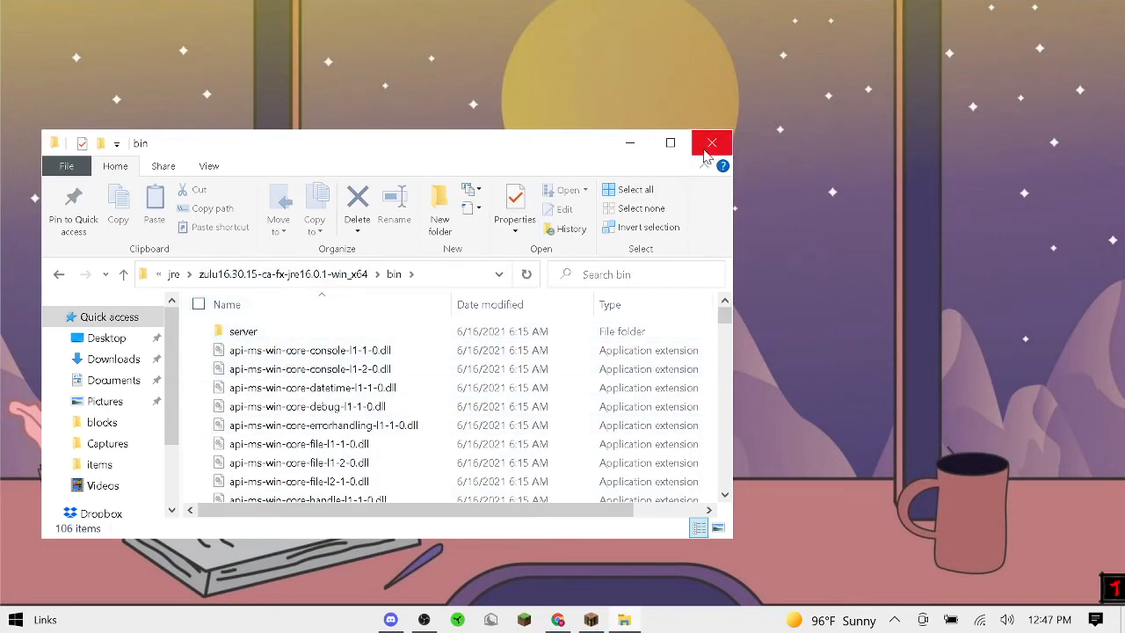
pyautogui.moveTo(197, 341)
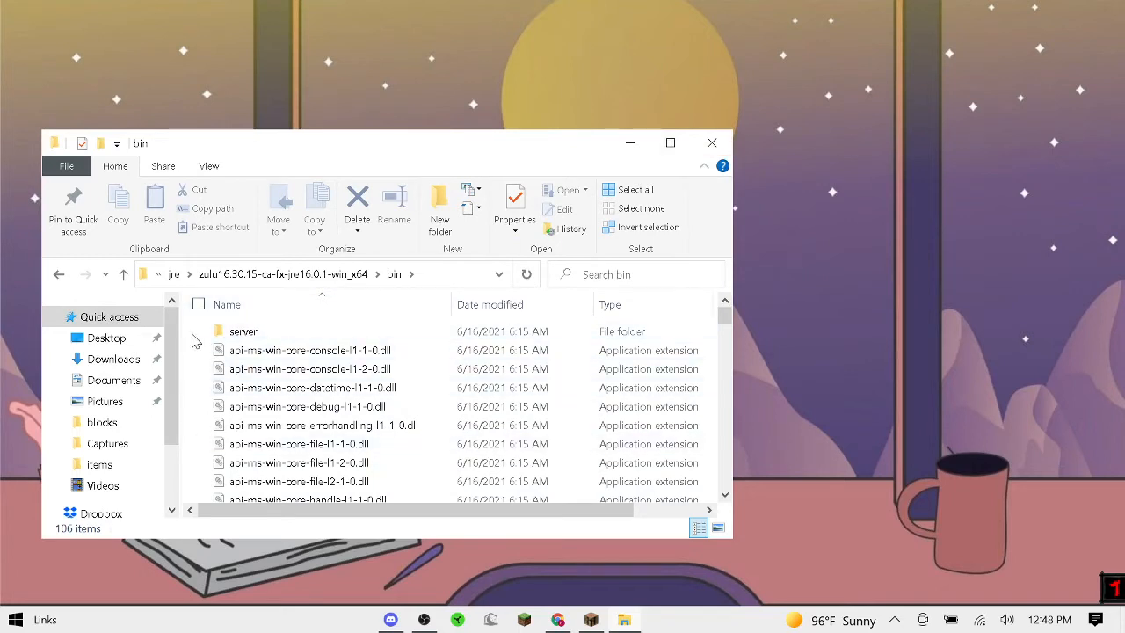
pyautogui.moveTo(712, 155)
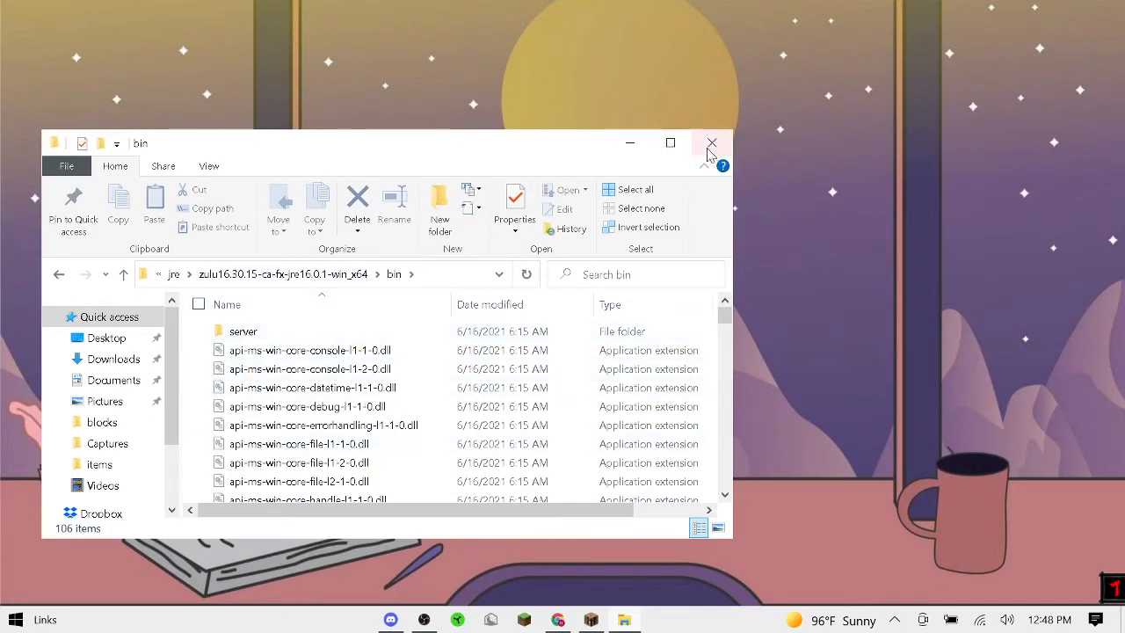
pyautogui.click(710, 143)
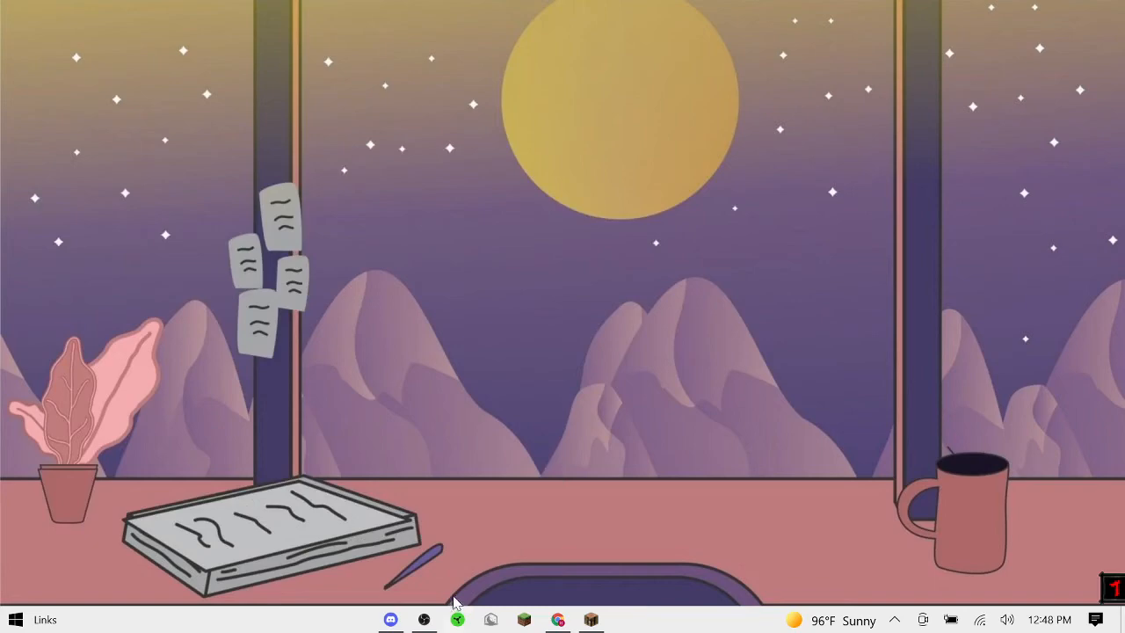
pyautogui.moveTo(591, 619)
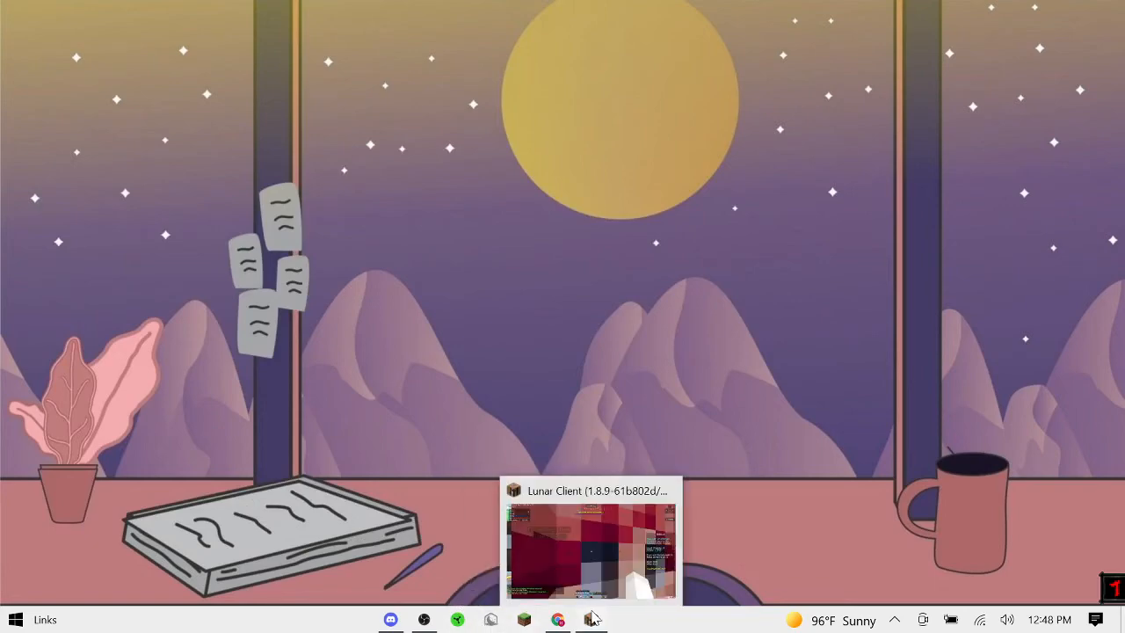
# Restore the Lunar Client window from the taskbar into the Hypixel Bed Wars lobby
pyautogui.click(591, 552)
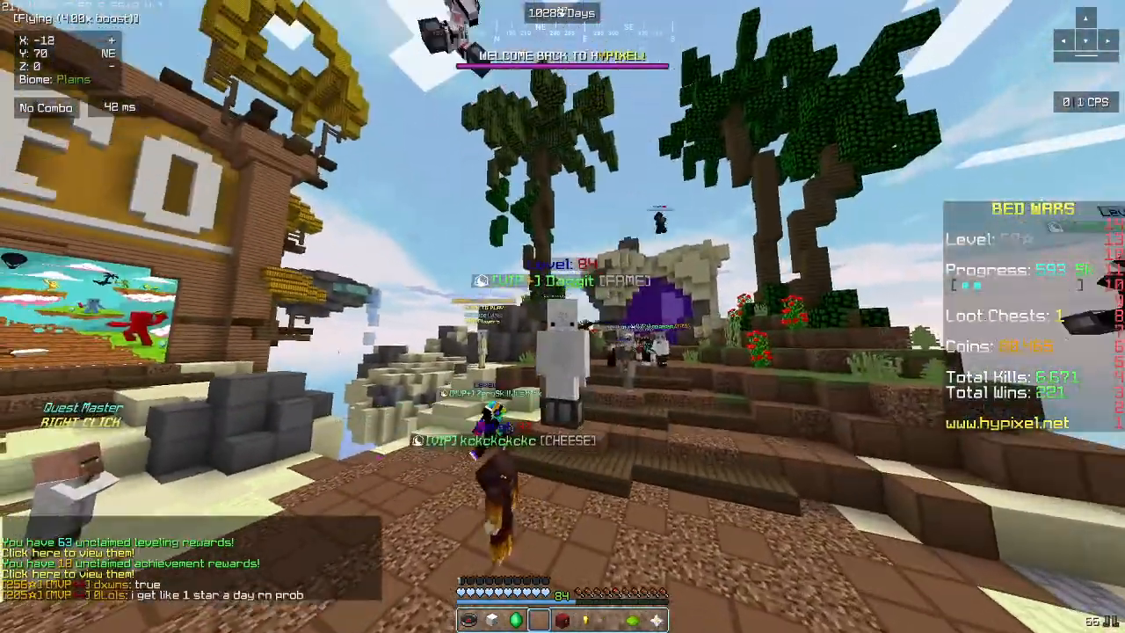
pyautogui.moveTo(562, 317)
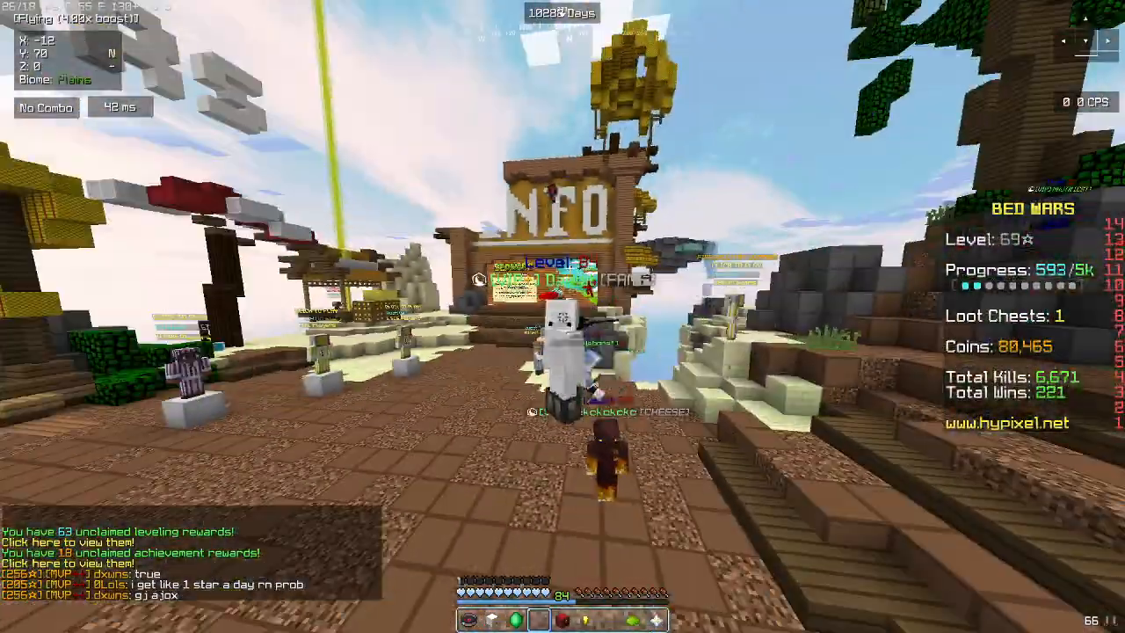